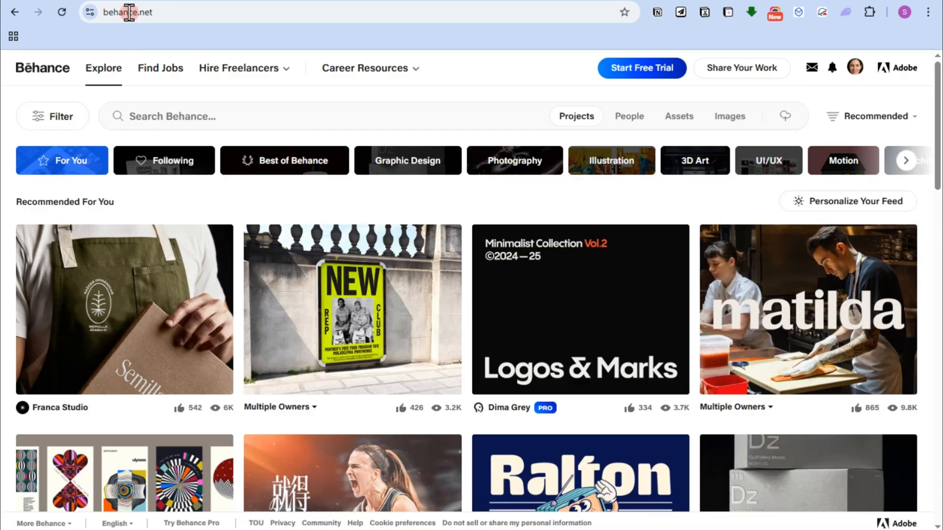
pyautogui.moveTo(800, 370)
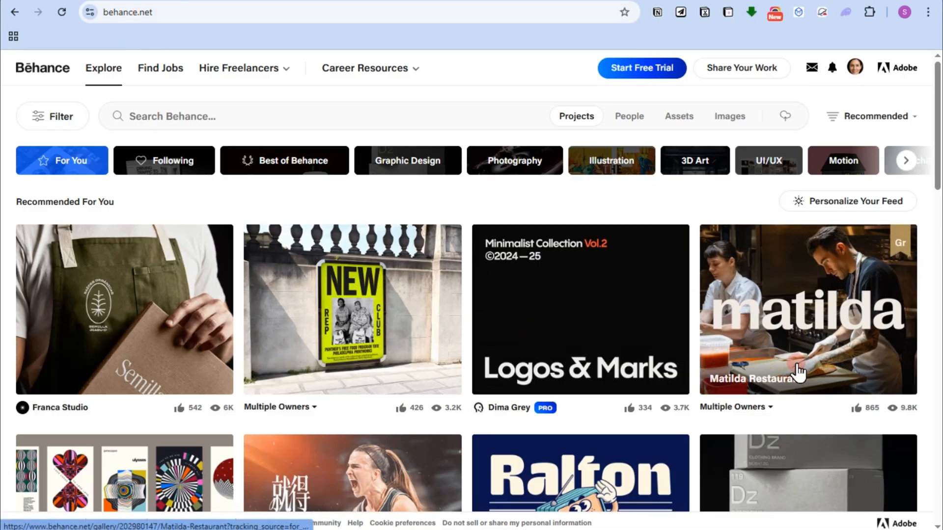
# Open the Graphic Design gallery and pick the 'ULYSSES / 10 — Posters For James Joyce' project.
pyautogui.scroll(-3)
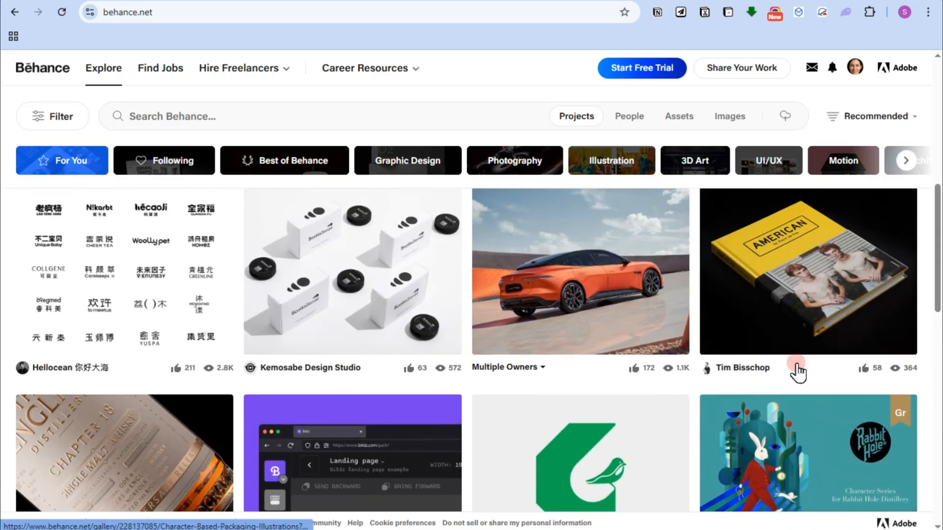
pyautogui.scroll(-3)
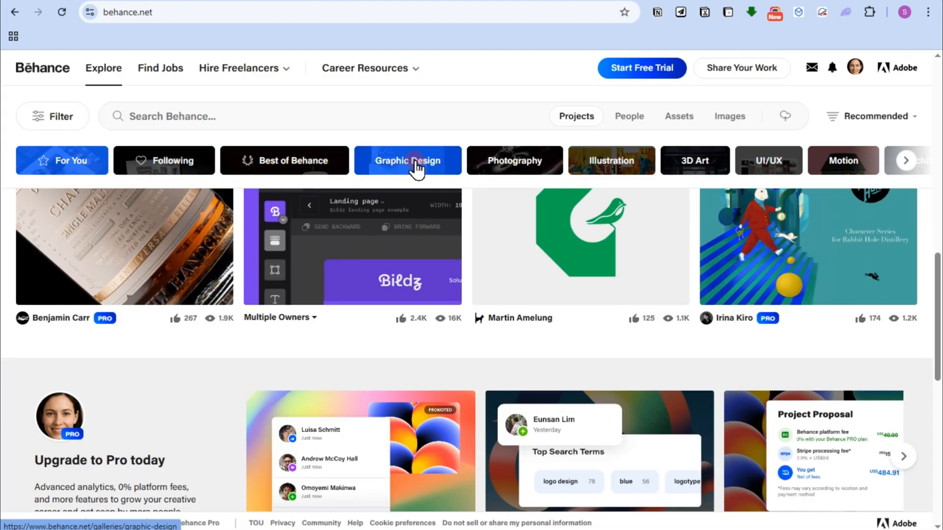
pyautogui.click(407, 160)
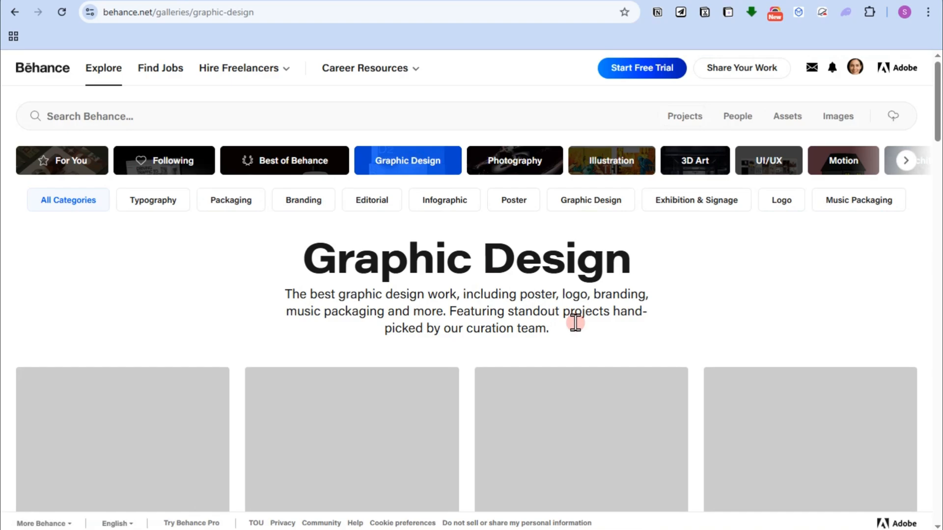
pyautogui.scroll(-3)
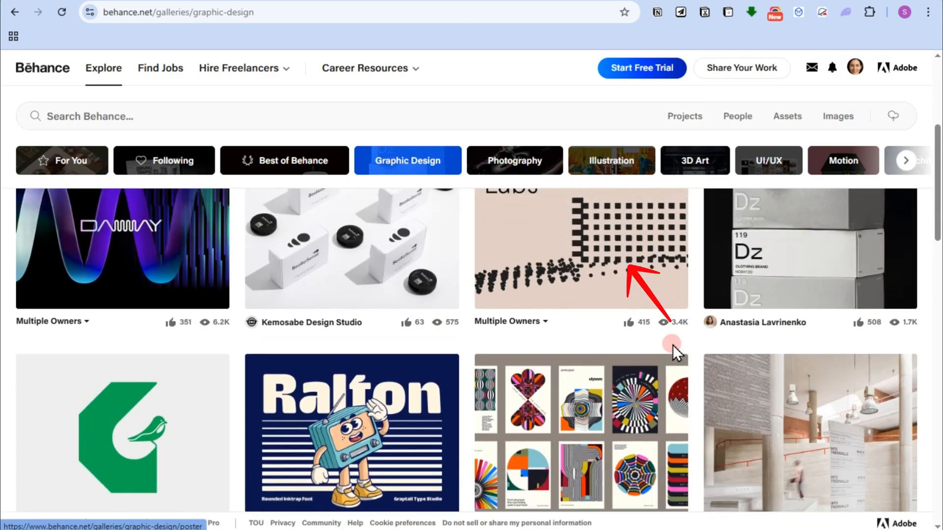
pyautogui.scroll(-3)
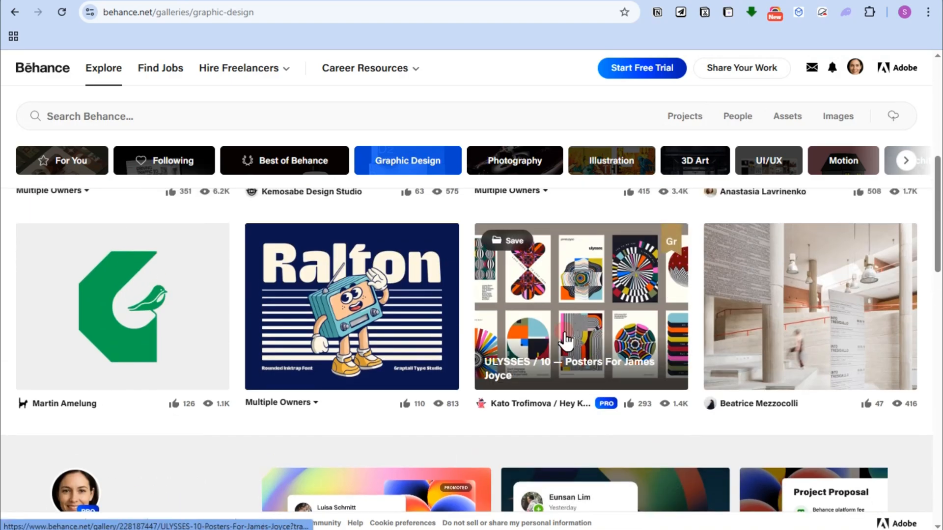
pyautogui.click(581, 346)
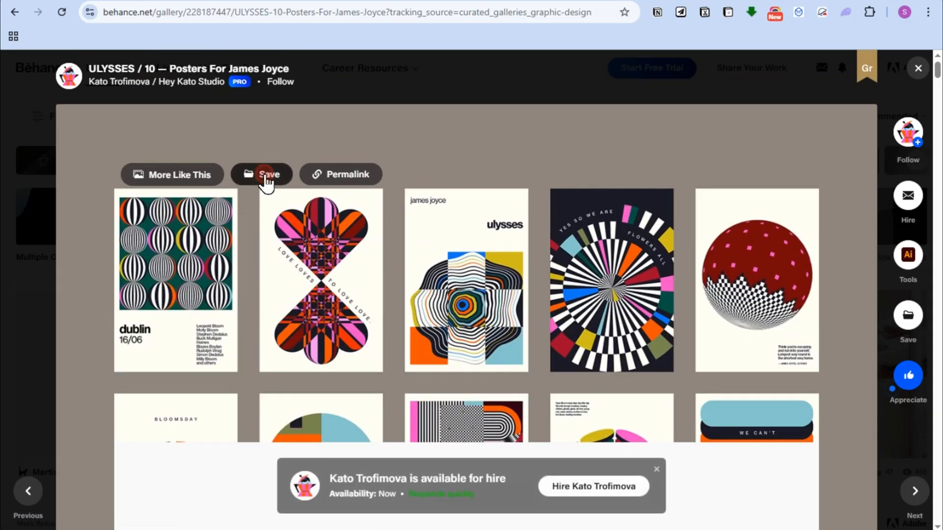
pyautogui.click(261, 175)
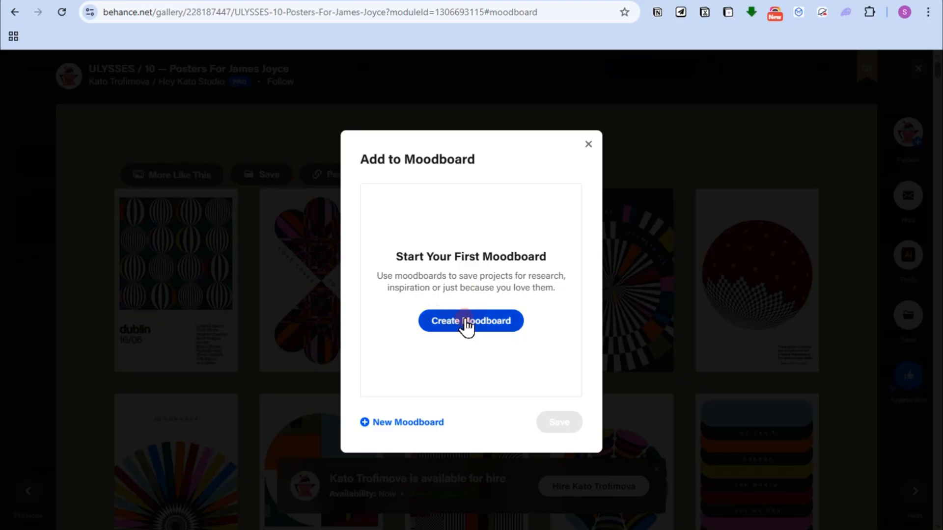
pyautogui.moveTo(590, 146)
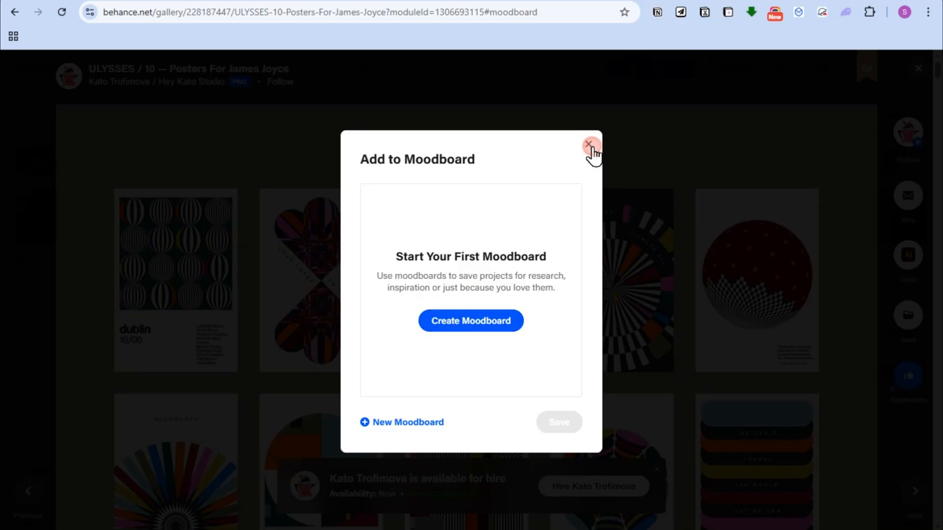
pyautogui.click(589, 146)
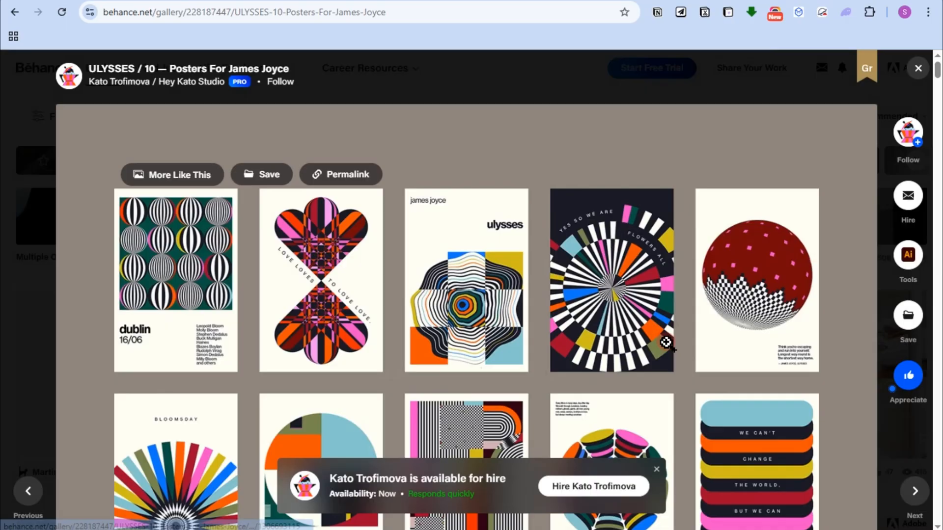
pyautogui.scroll(-3)
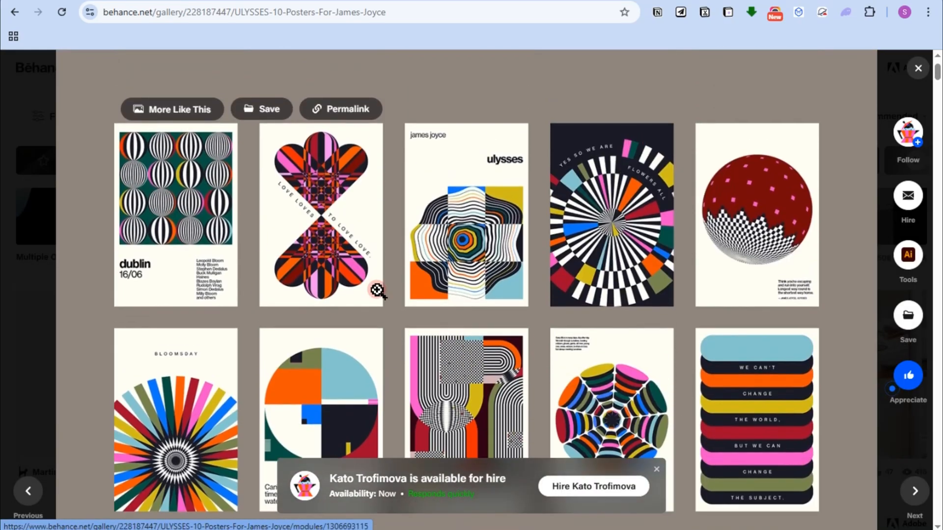
pyautogui.scroll(-3)
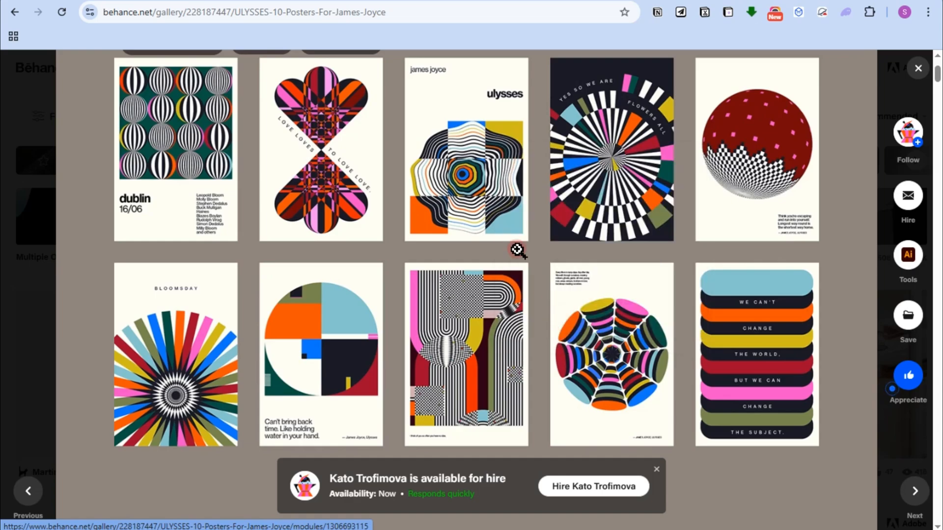
# Inspect the poster grid image's link element in Chrome DevTools.
pyautogui.press('F12')
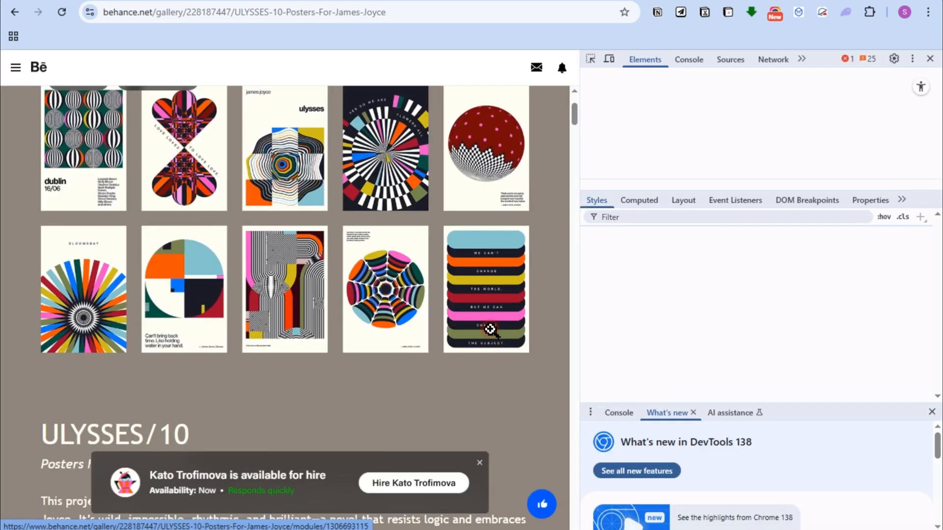
pyautogui.click(590, 59)
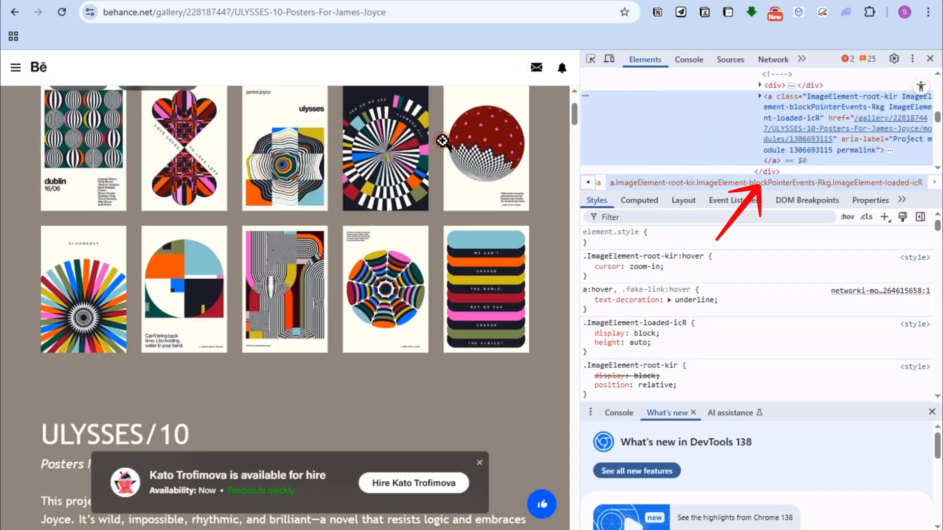
pyautogui.moveTo(867, 137)
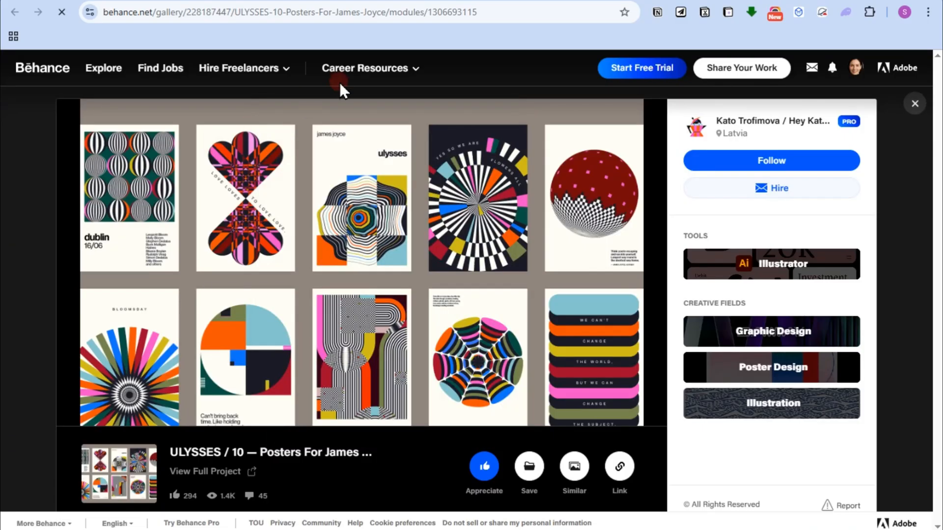
# Reopen DevTools and follow the enlarged poster's full-size CDN source URL.
pyautogui.press('F12')
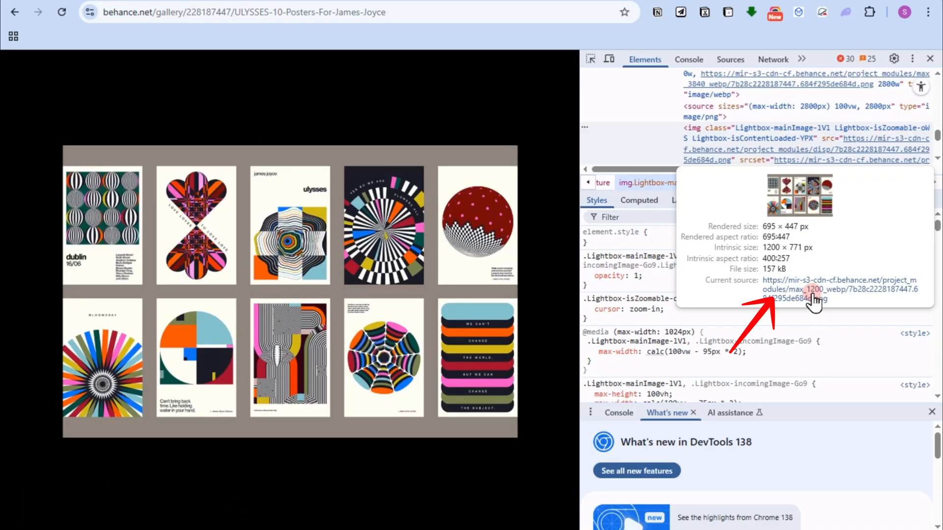
pyautogui.click(808, 289)
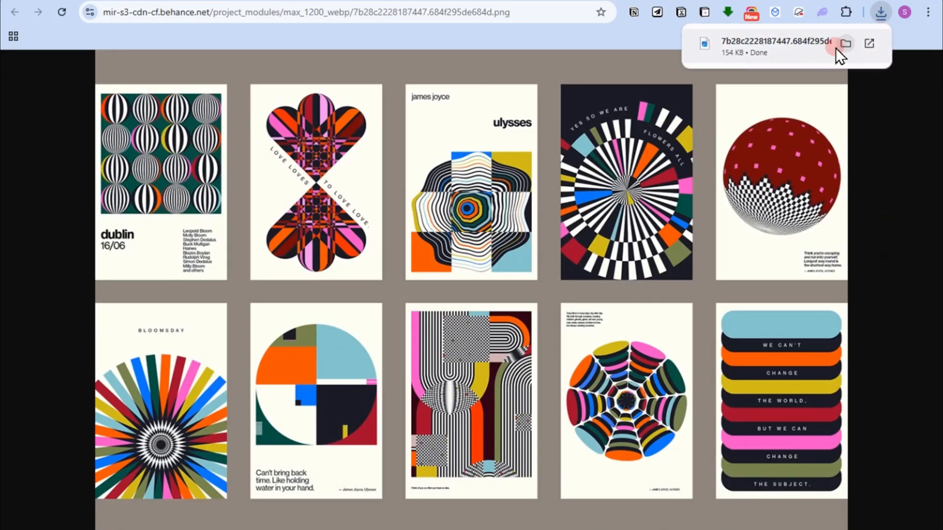
pyautogui.moveTo(785, 54)
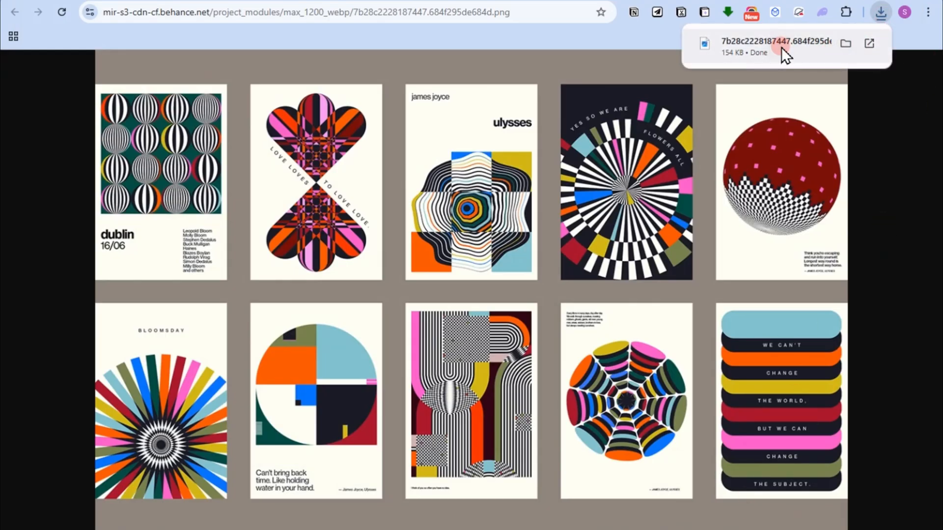